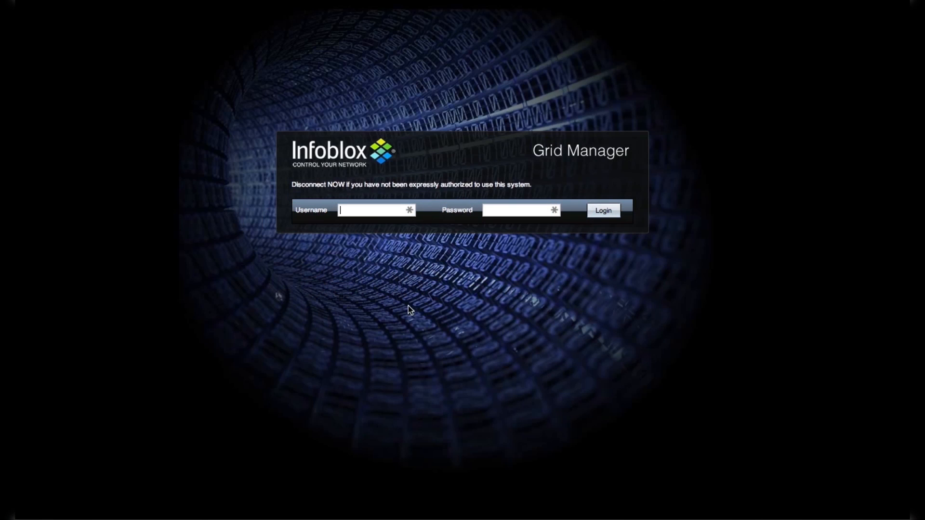
# Sign in to Grid Manager as the admin user
pyautogui.write('admin')
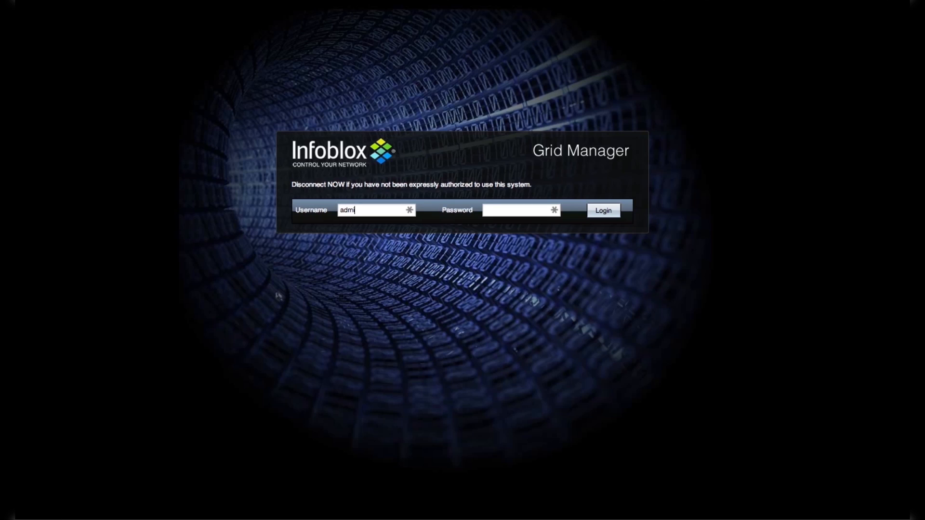
pyautogui.click(519, 210)
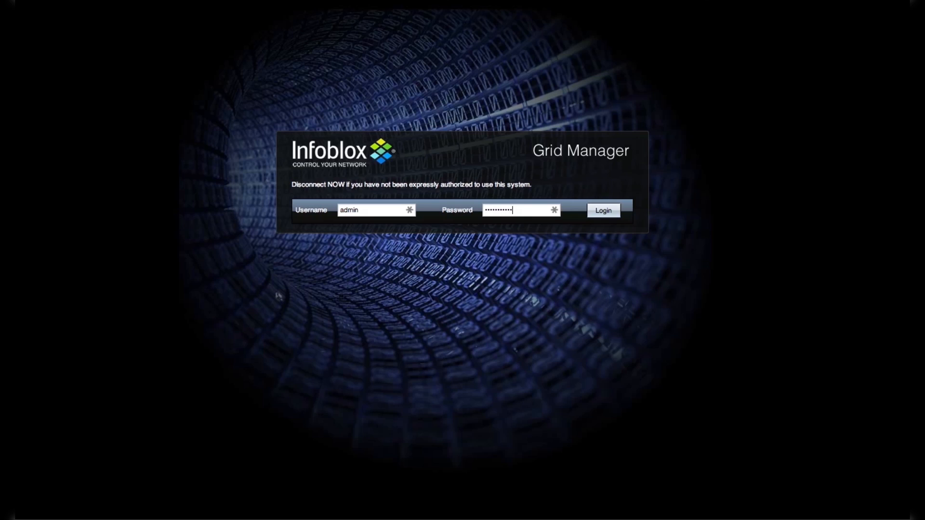
pyautogui.click(603, 210)
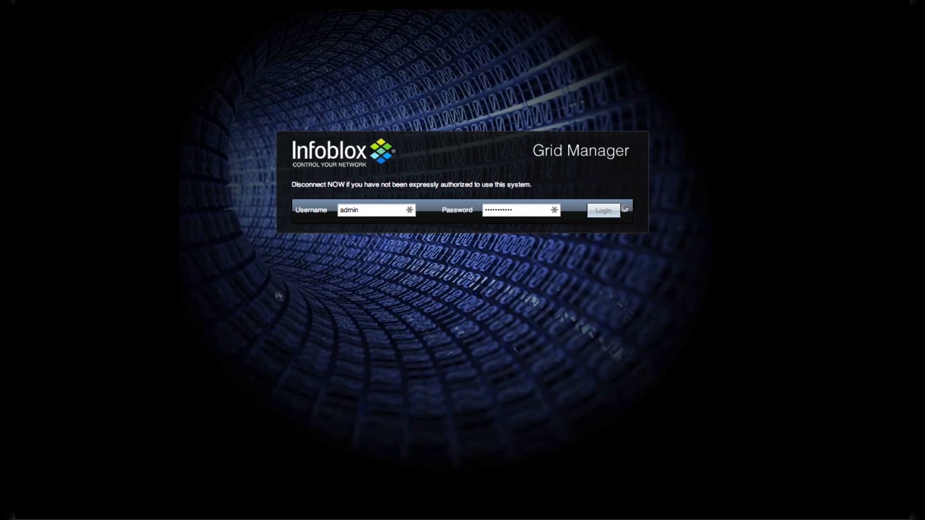
# Dismiss the license expiry notice and go to Data Management > Security
pyautogui.click(603, 210)
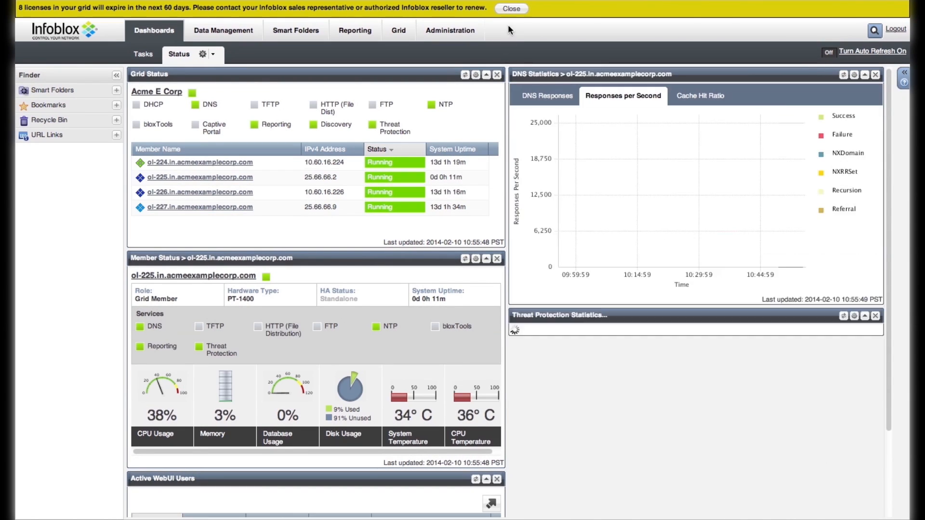
pyautogui.click(512, 7)
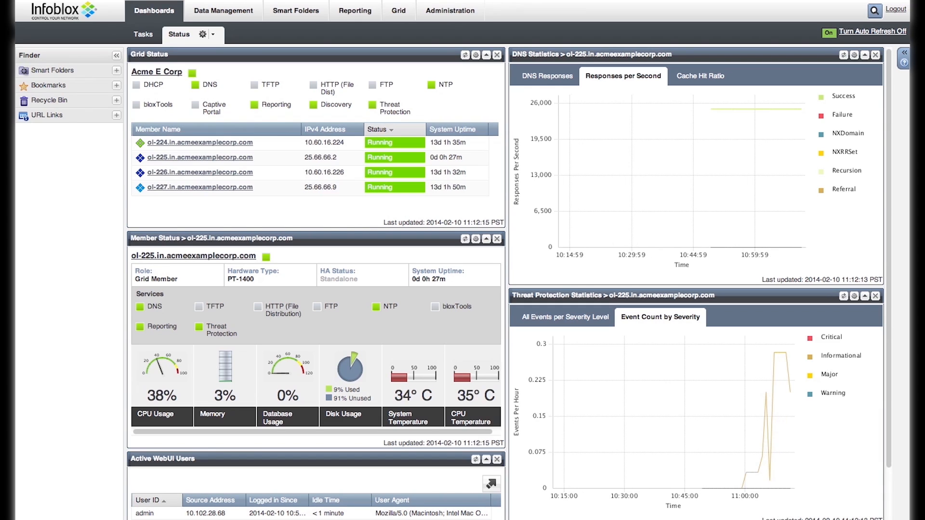
pyautogui.click(223, 10)
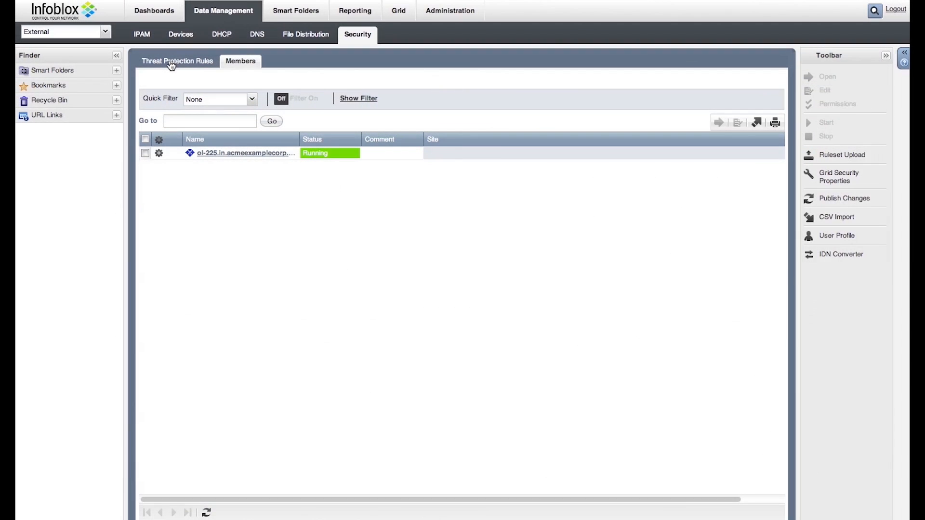
# In Threat Protection Rules, select the DNS Amplification and Reflection WARN & DROP rule 130400100
pyautogui.click(177, 61)
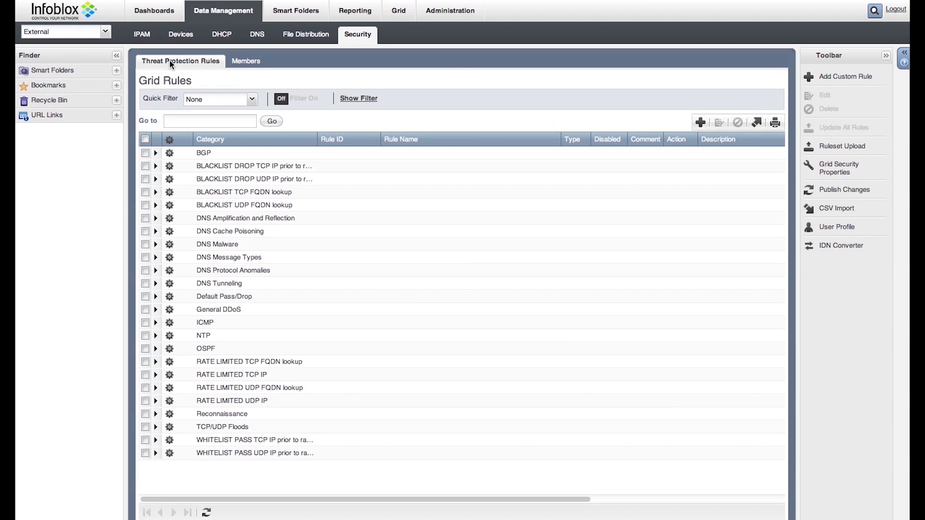
pyautogui.click(156, 217)
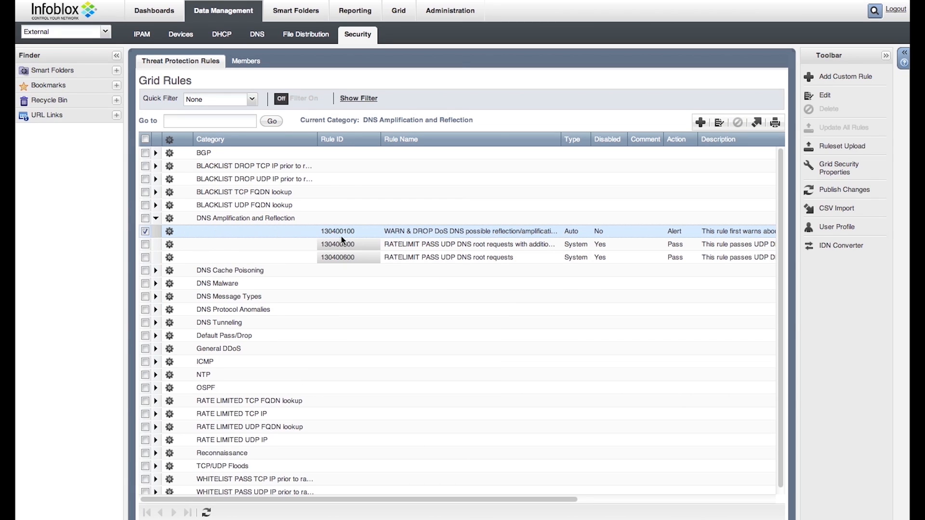
pyautogui.click(170, 231)
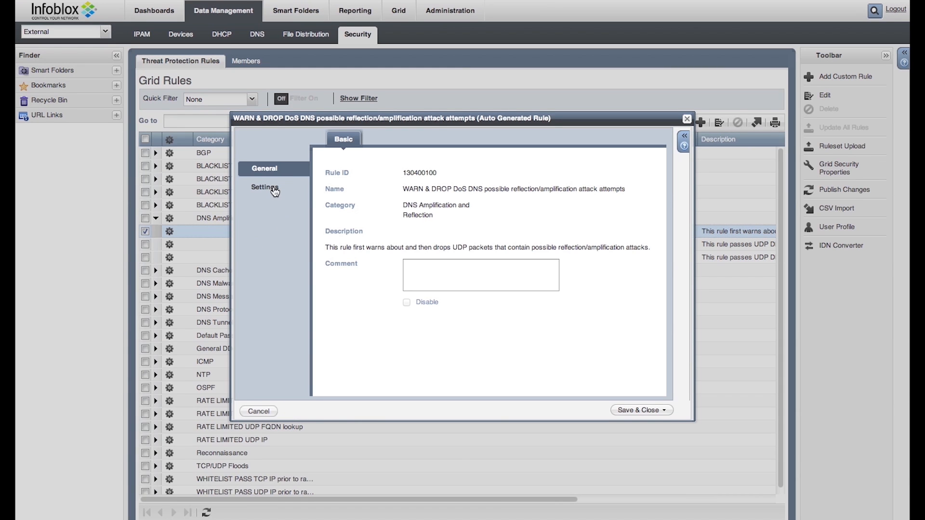
# In the rule's Settings, set Drop interval to 20 and save
pyautogui.click(265, 187)
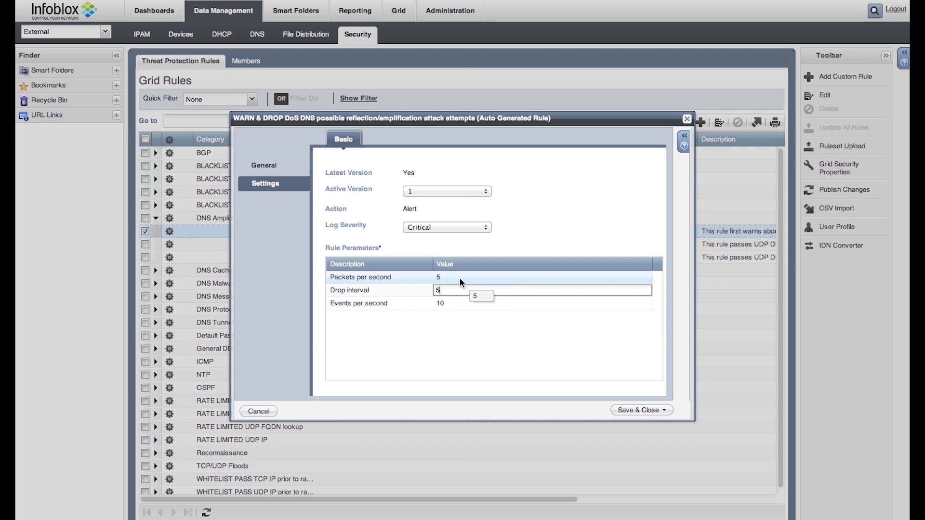
pyautogui.write('20')
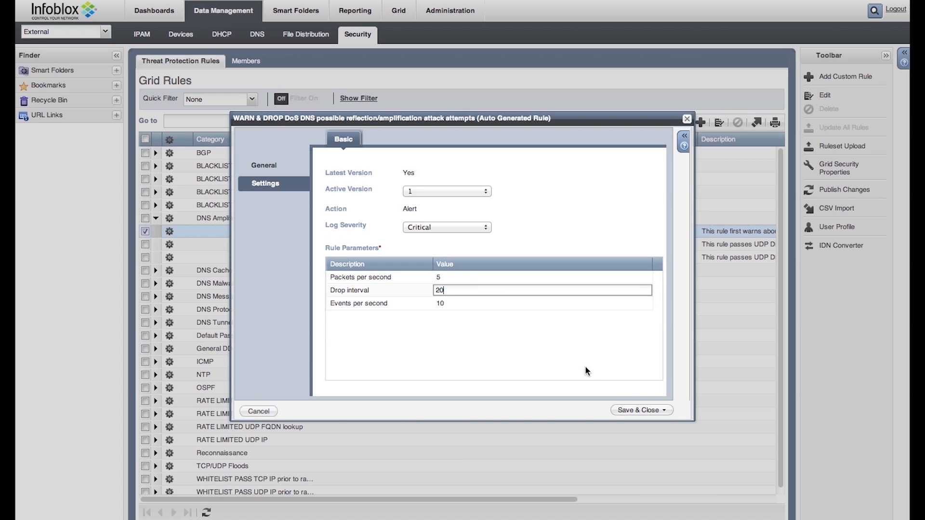
pyautogui.click(638, 424)
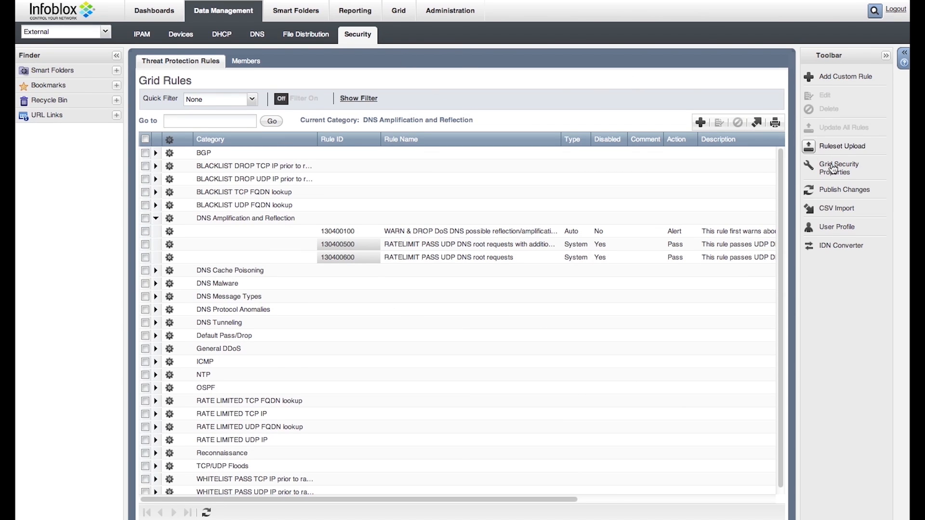
pyautogui.click(838, 167)
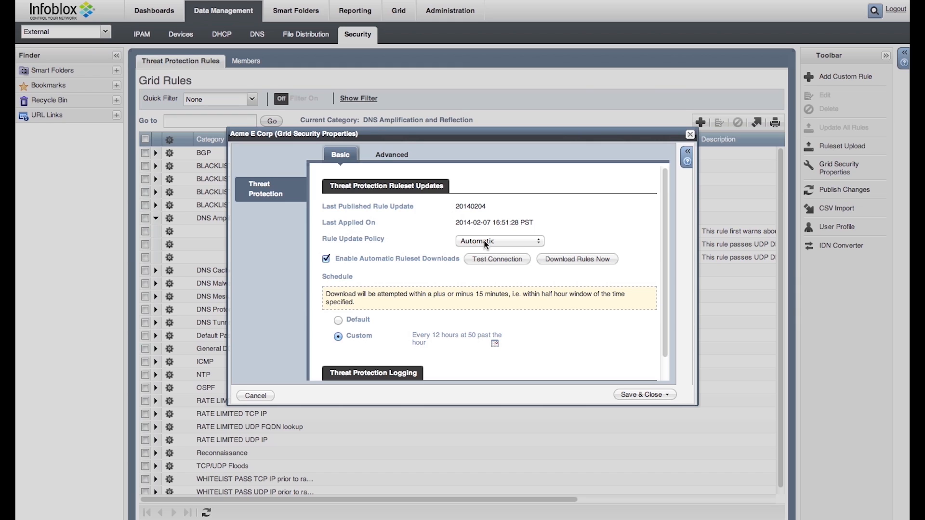
pyautogui.click(499, 240)
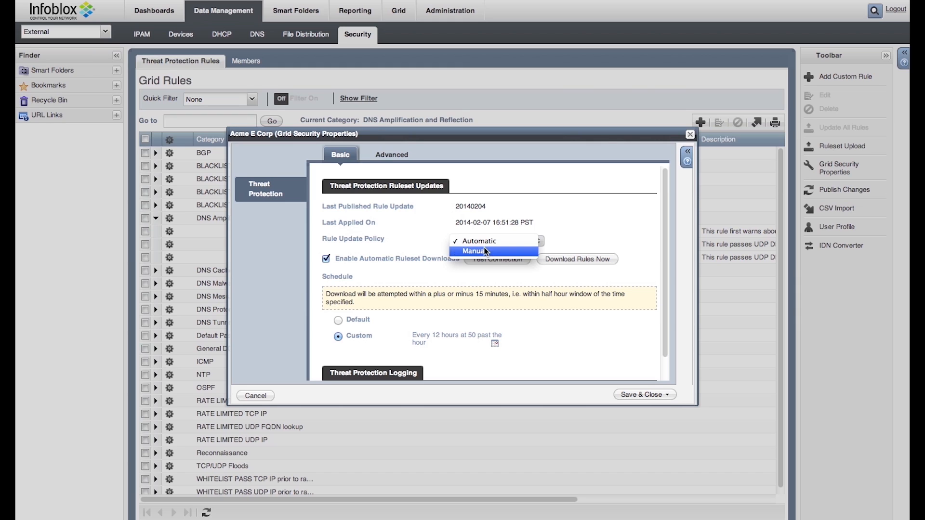
pyautogui.click(477, 250)
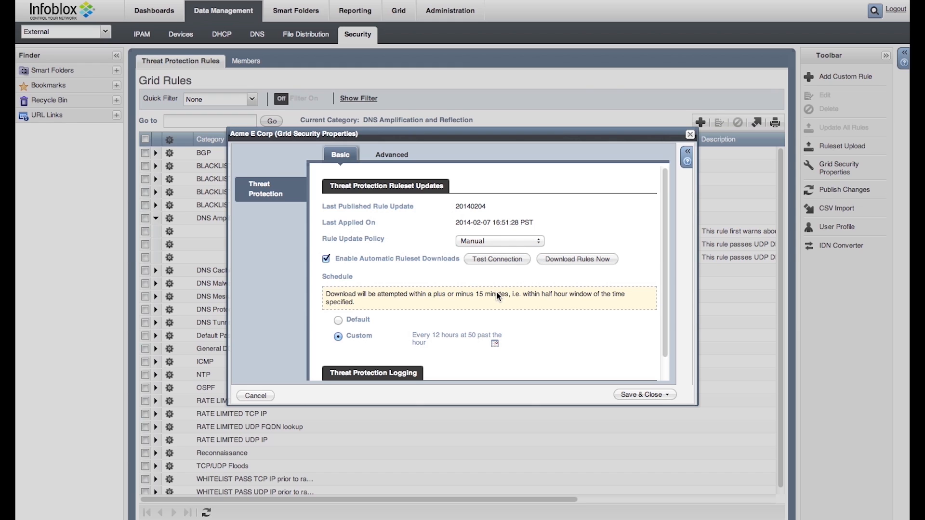
pyautogui.moveTo(541, 341)
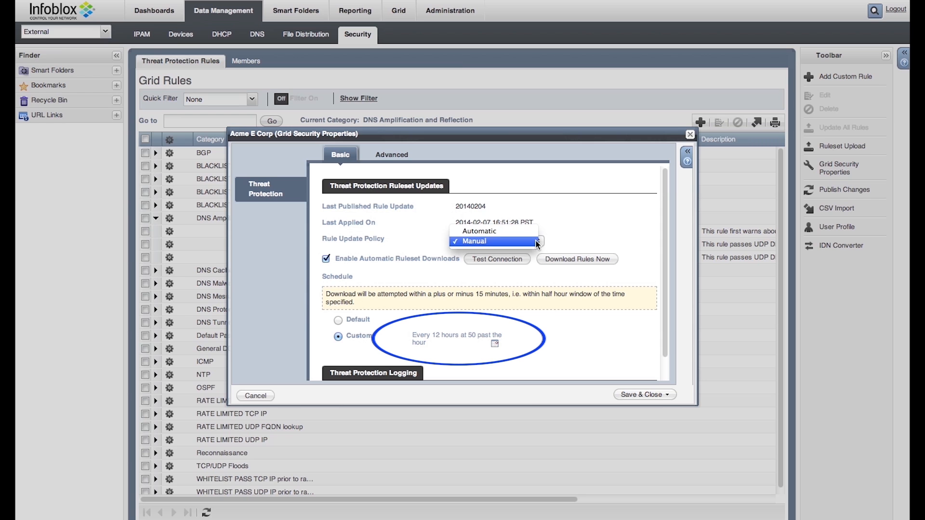
pyautogui.click(254, 395)
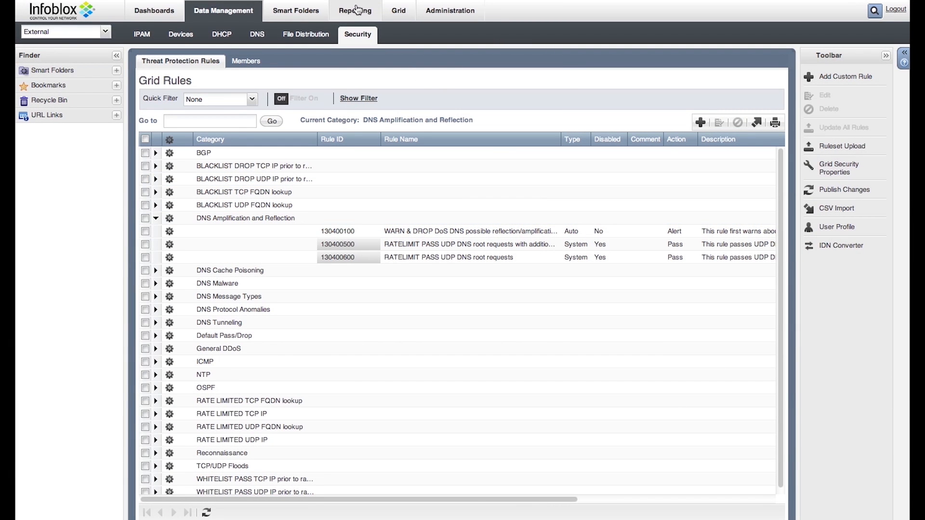
# In Reporting, view the Severity Trend report with its time filter, then the Event Count by Rule report
pyautogui.click(354, 11)
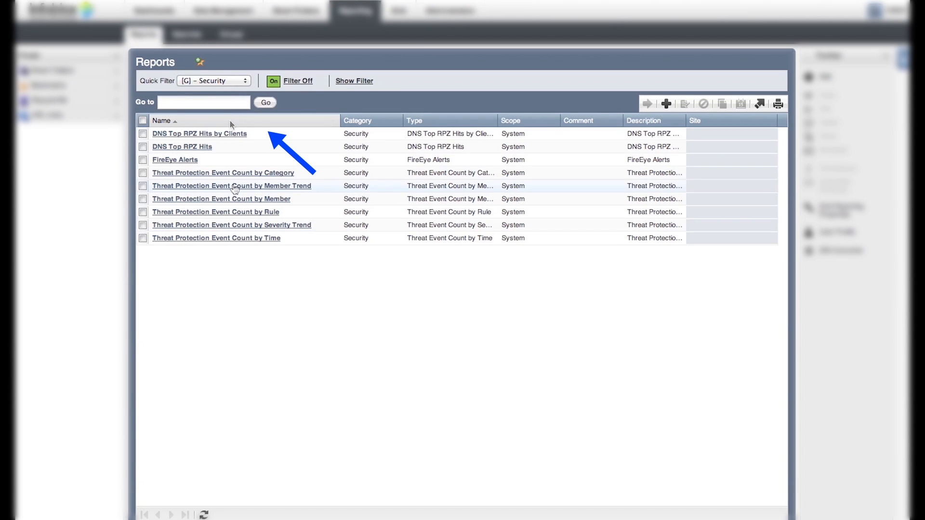
pyautogui.click(231, 225)
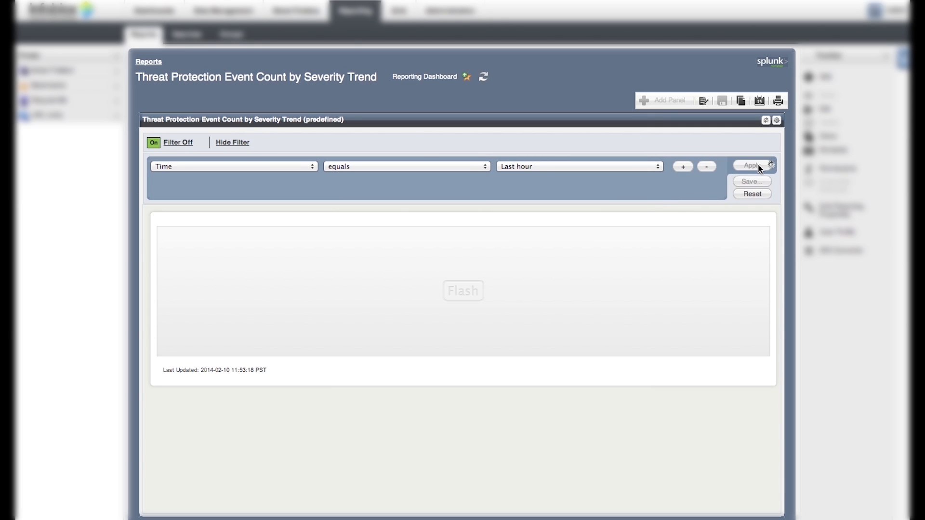
pyautogui.click(752, 166)
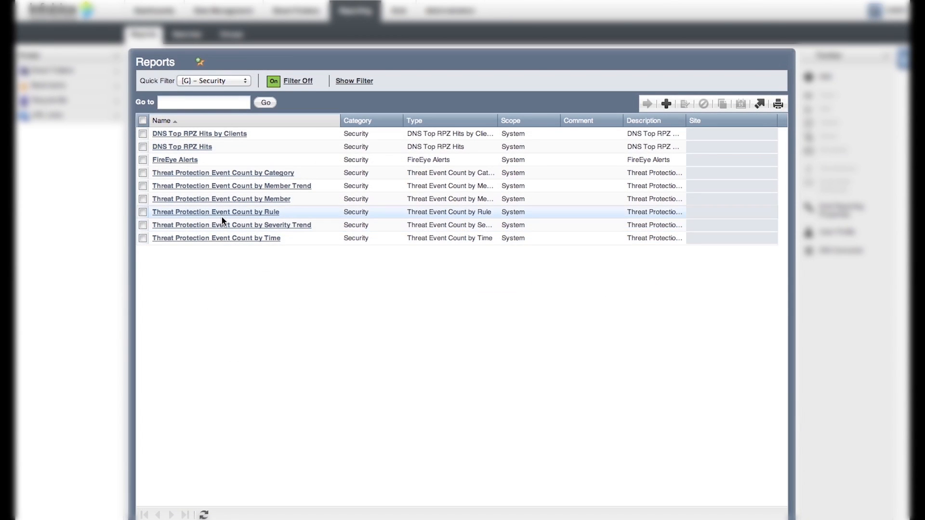
pyautogui.moveTo(245, 211)
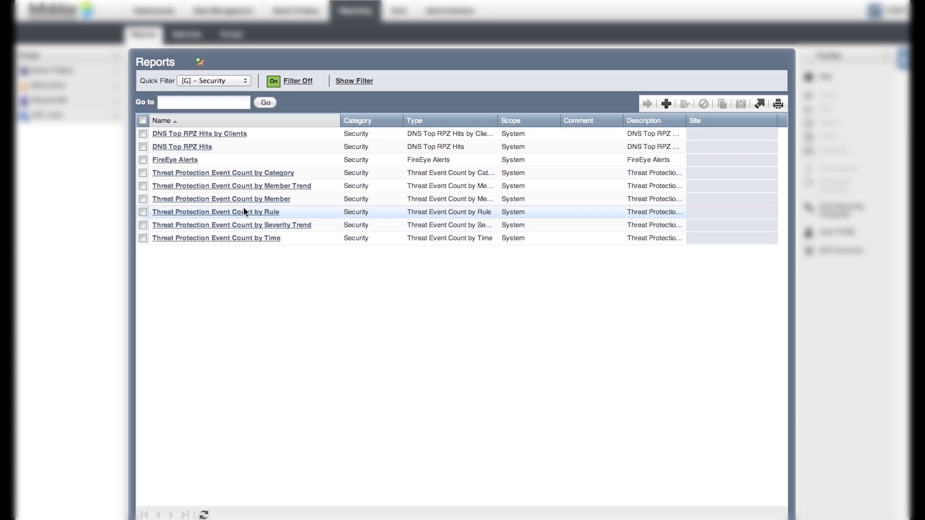
pyautogui.click(216, 212)
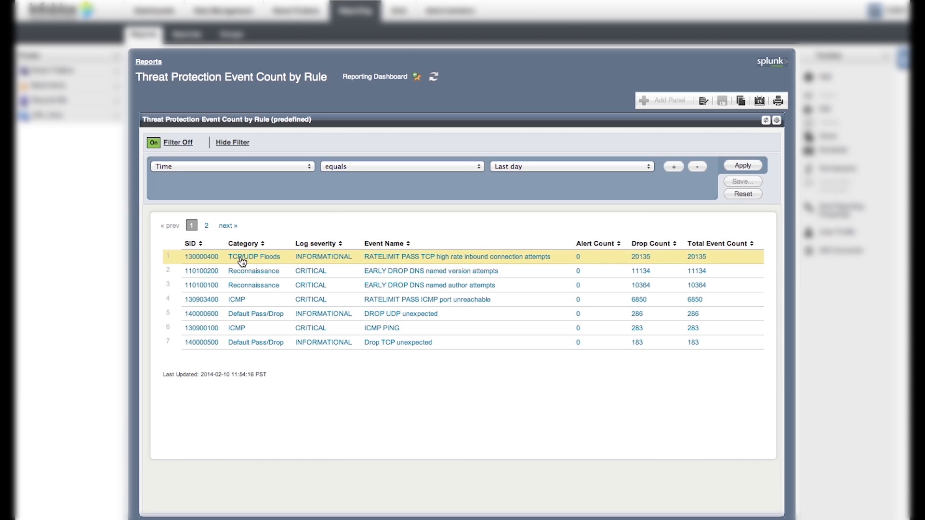
# Drill into the TCP/UDP Floods row for rule SID 130000400 and reveal its drop-count columns
pyautogui.click(249, 257)
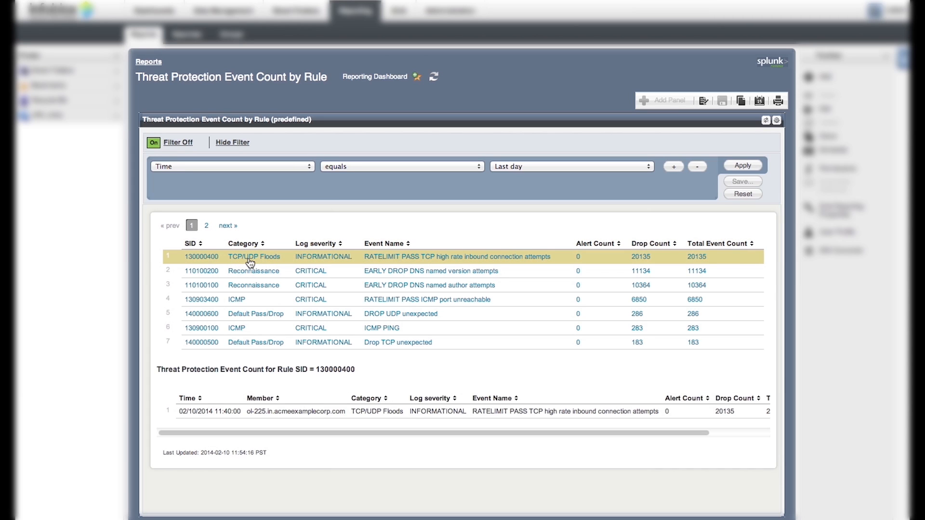
pyautogui.moveTo(249, 285)
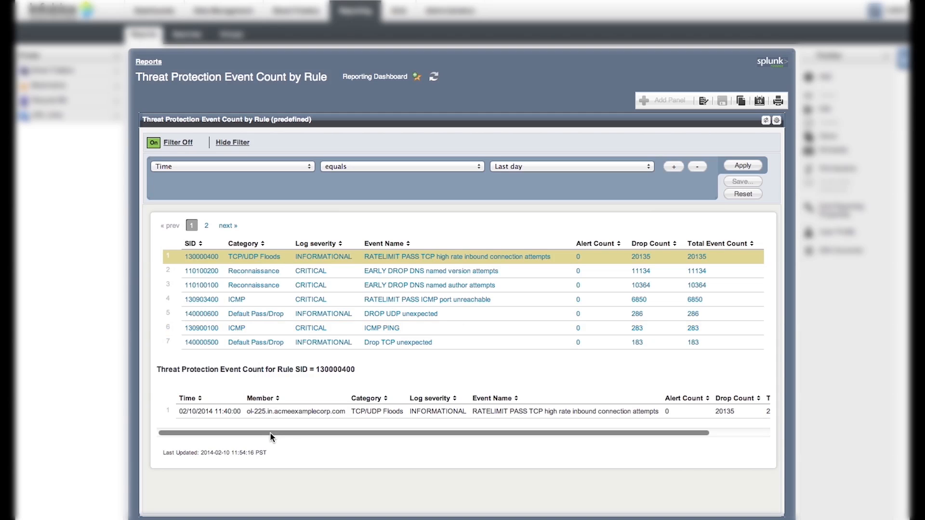
pyautogui.moveTo(272, 433); pyautogui.dragTo(291, 431)
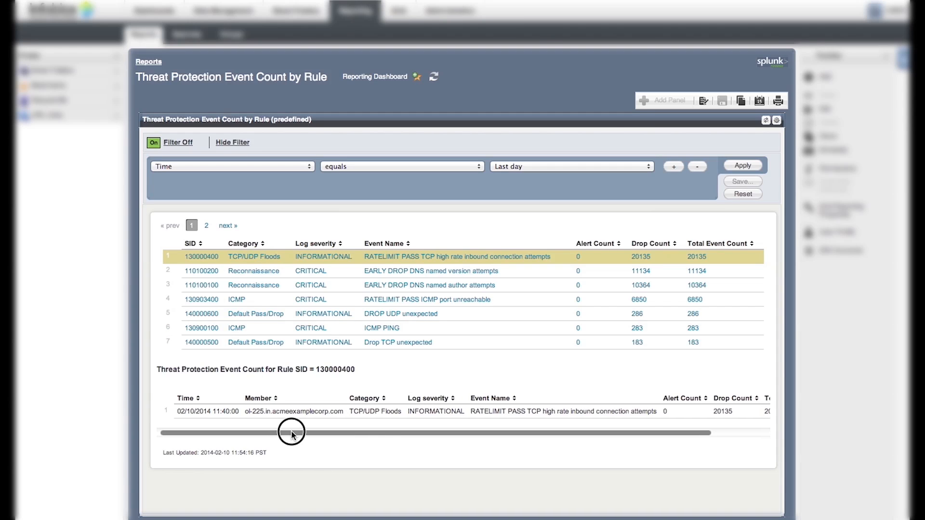
pyautogui.moveTo(291, 433); pyautogui.dragTo(398, 432)
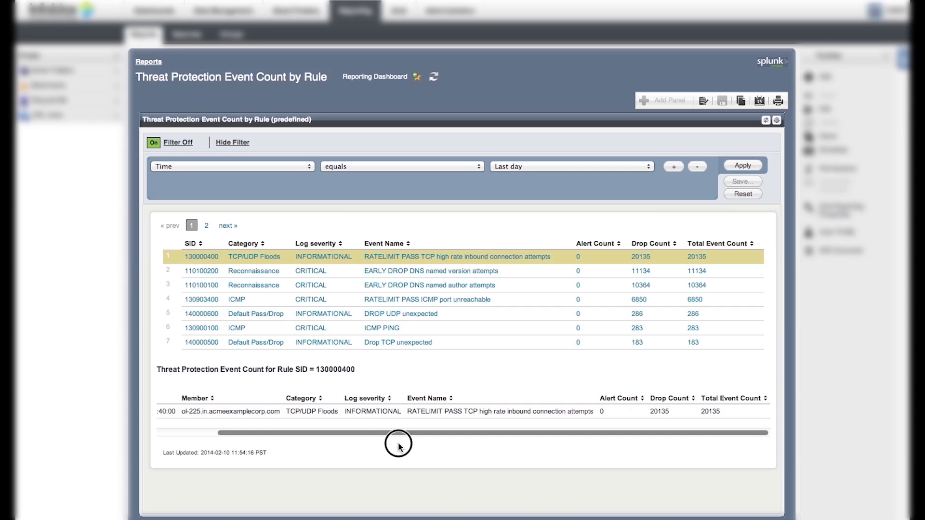